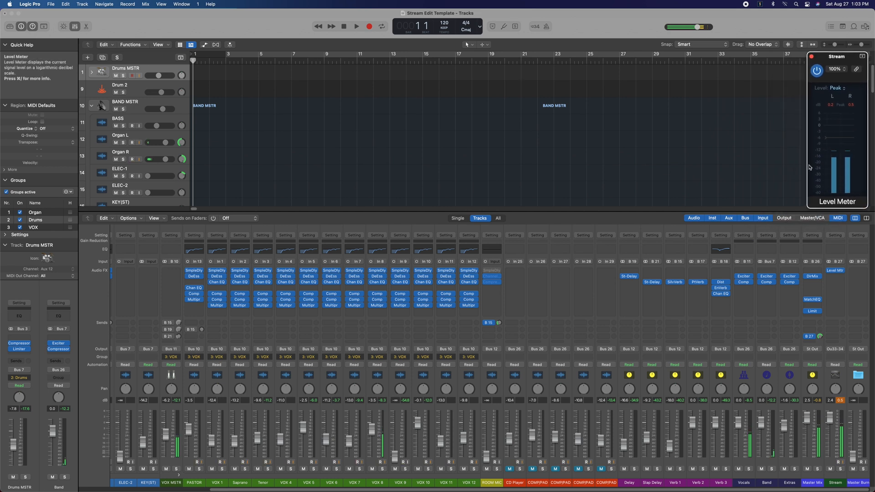
{"action": "mouse_move", "coordinate": [512, 403]}
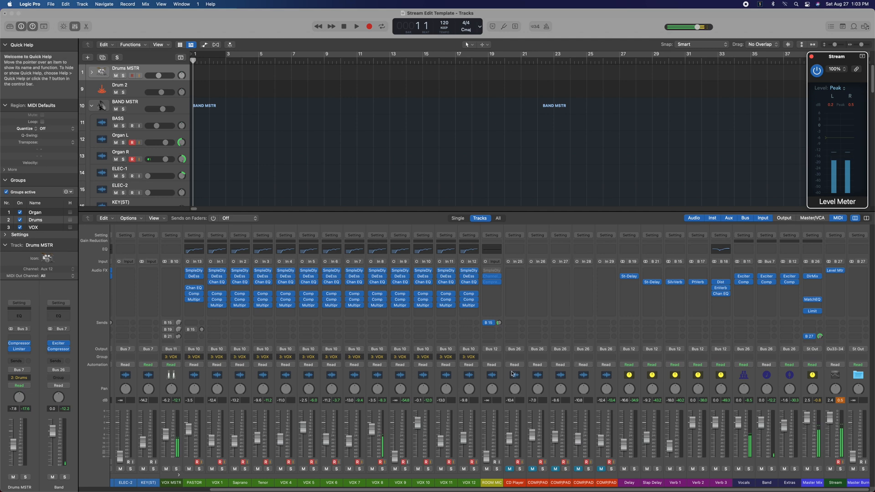
Launch Dante Controller and view model and version info for the three devices
{"action": "scroll", "scroll_direction": "left", "scroll_amount": 3}
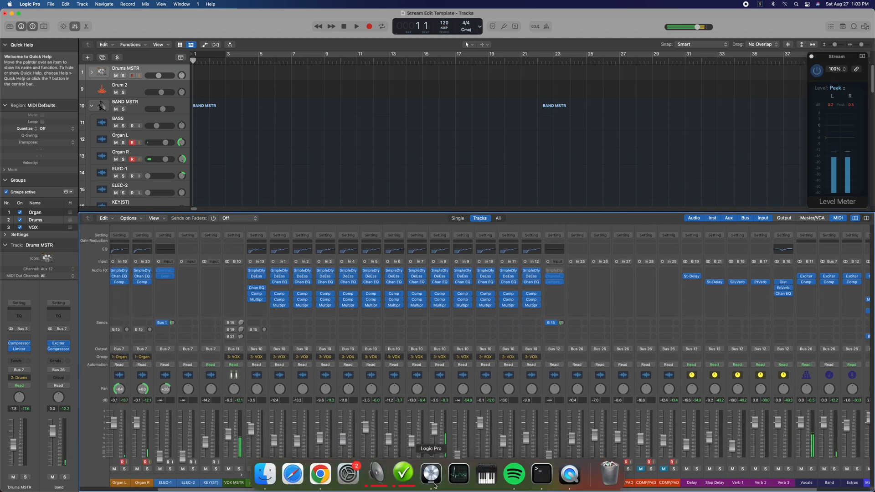
{"action": "left_click", "coordinate": [403, 474]}
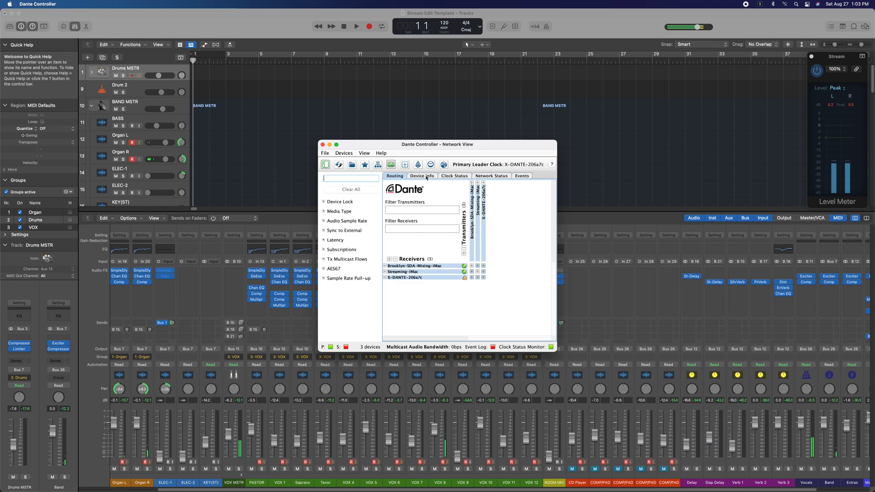
{"action": "left_click", "coordinate": [422, 178]}
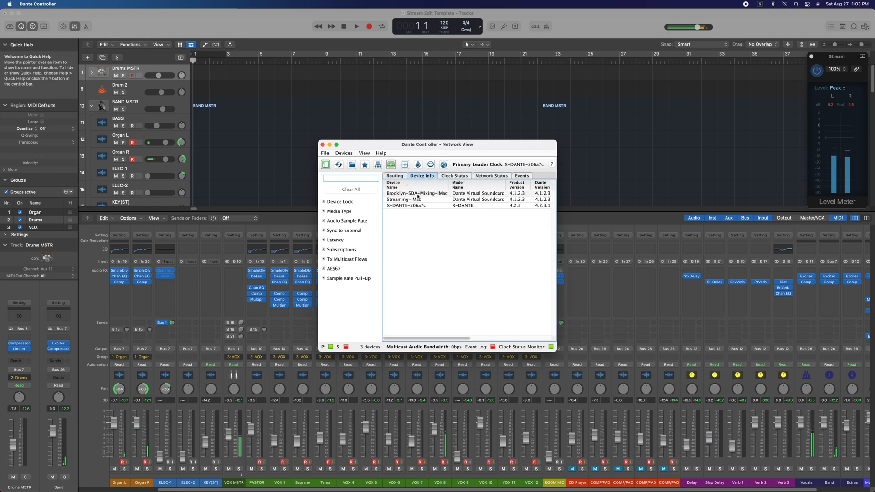
Show Brooklyn-SDA-Mixing-iMac's latency graph (6 msec setting, 1.8 msec peak) and open the device dropdown
{"action": "double_click", "coordinate": [418, 194]}
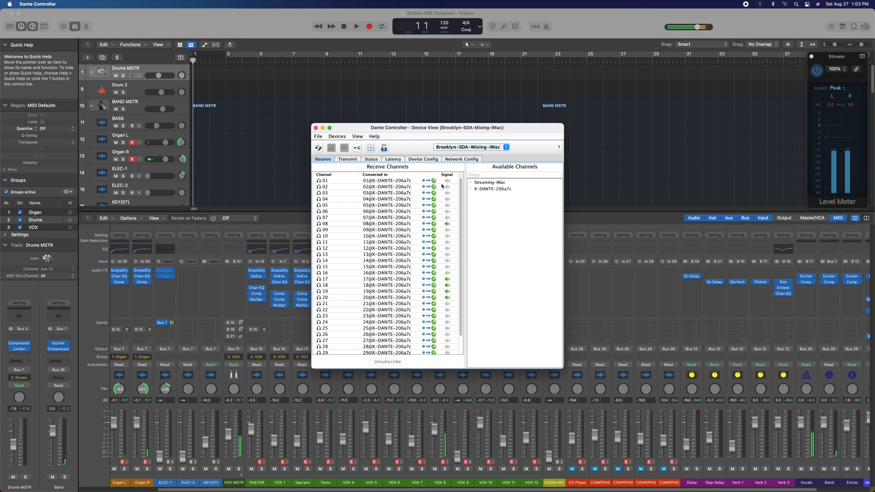
{"action": "left_click", "coordinate": [392, 159]}
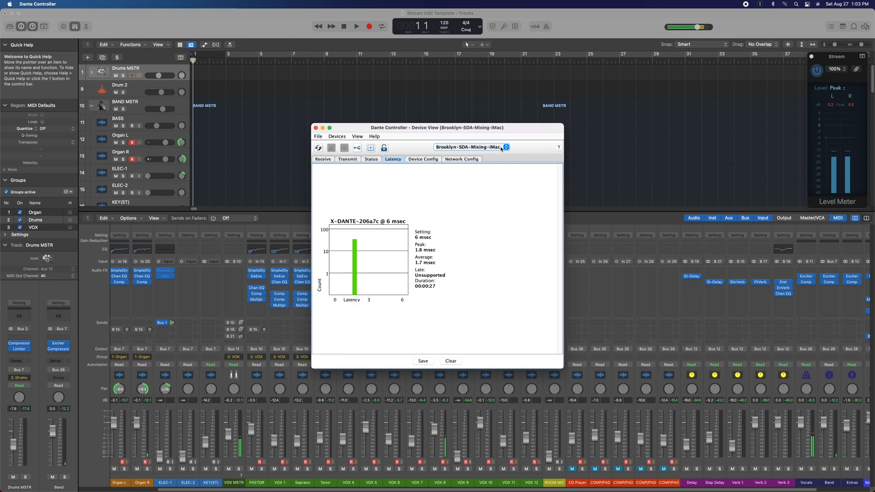
{"action": "left_click", "coordinate": [506, 147]}
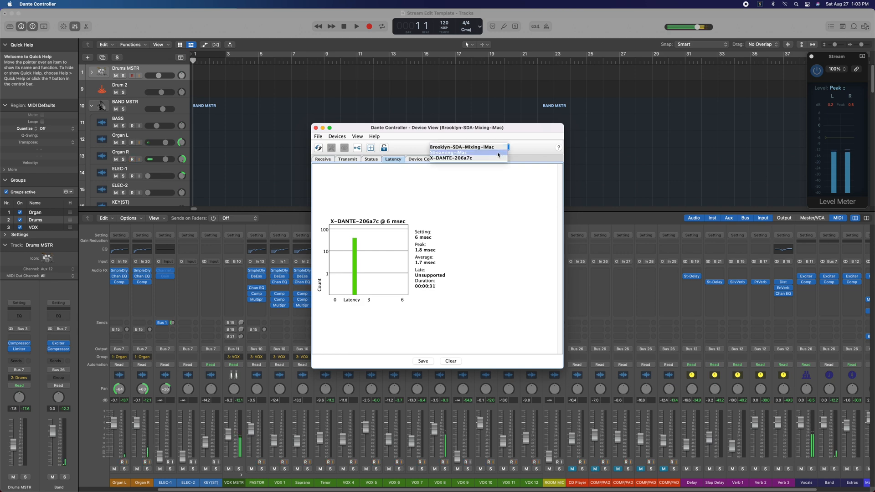
Switch the latency view to Streaming-iMac, showing a 10.1 msec peak and 3 msec average
{"action": "left_click", "coordinate": [448, 152]}
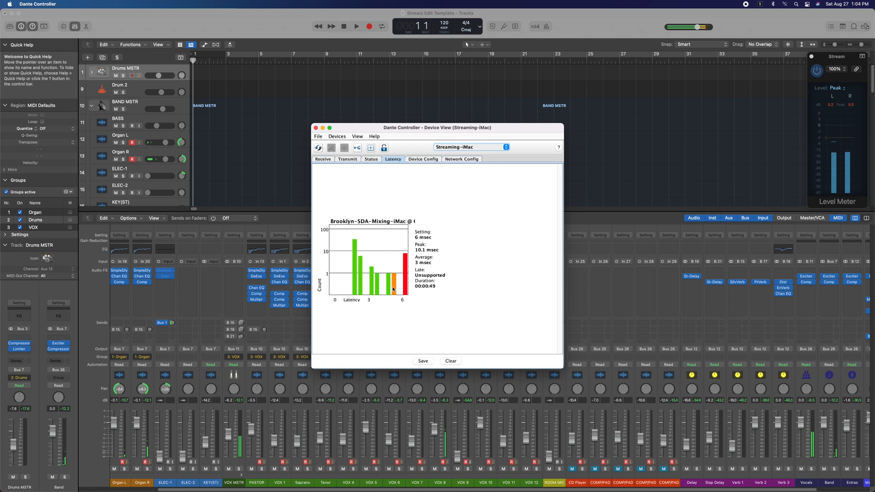
{"action": "mouse_move", "coordinate": [376, 474]}
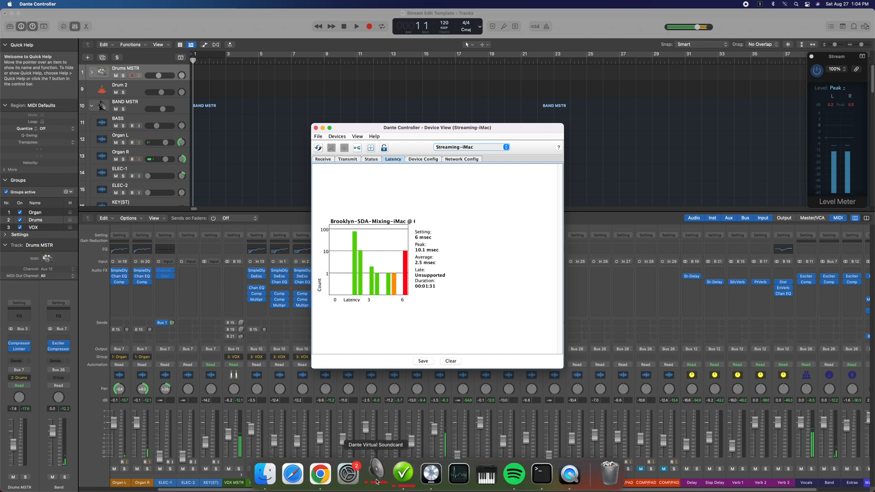
Launch Dante Virtual Soundcard from the Dock to view its 6 ms latency, 32x32 settings
{"action": "left_click", "coordinate": [375, 474]}
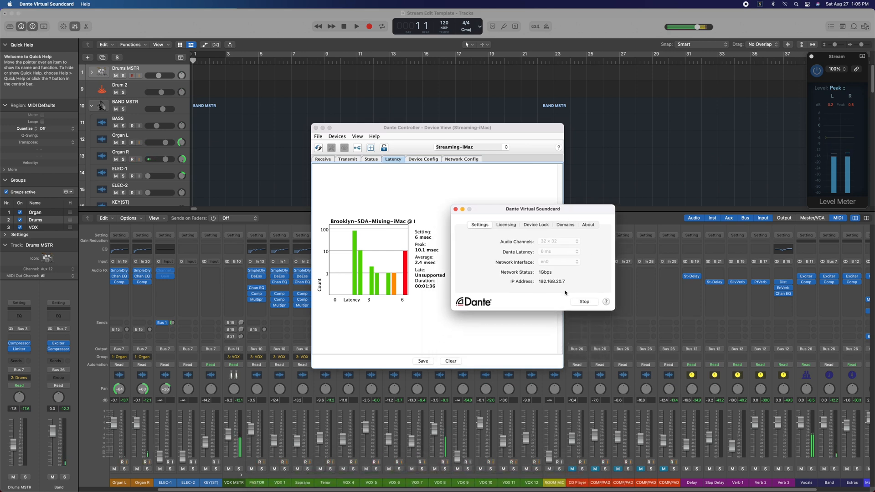
{"action": "mouse_move", "coordinate": [553, 255]}
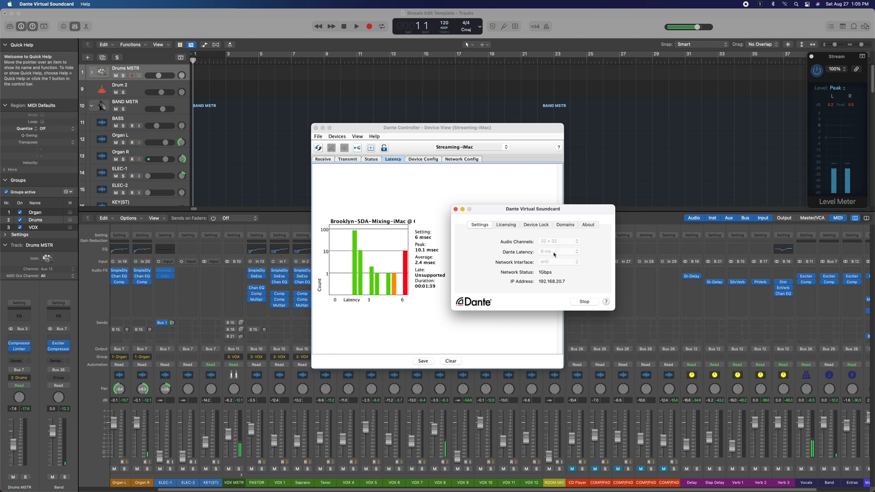